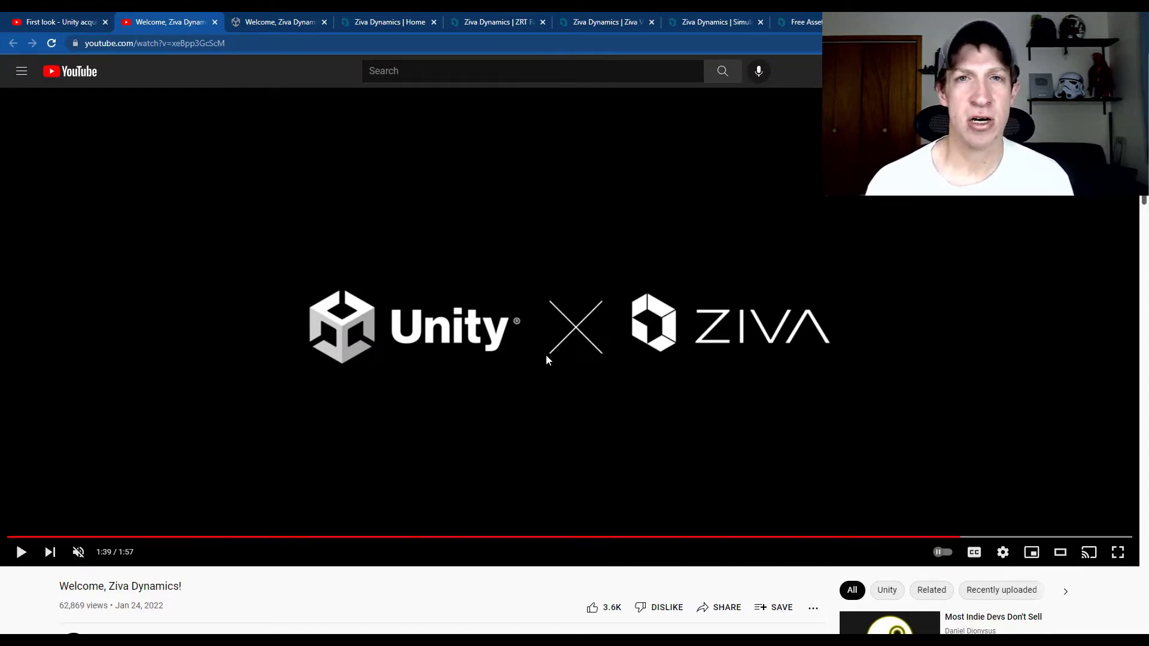
Switch from the YouTube announcement video to the Ziva Dynamics home page
{"action": "left_click", "coordinate": [390, 22]}
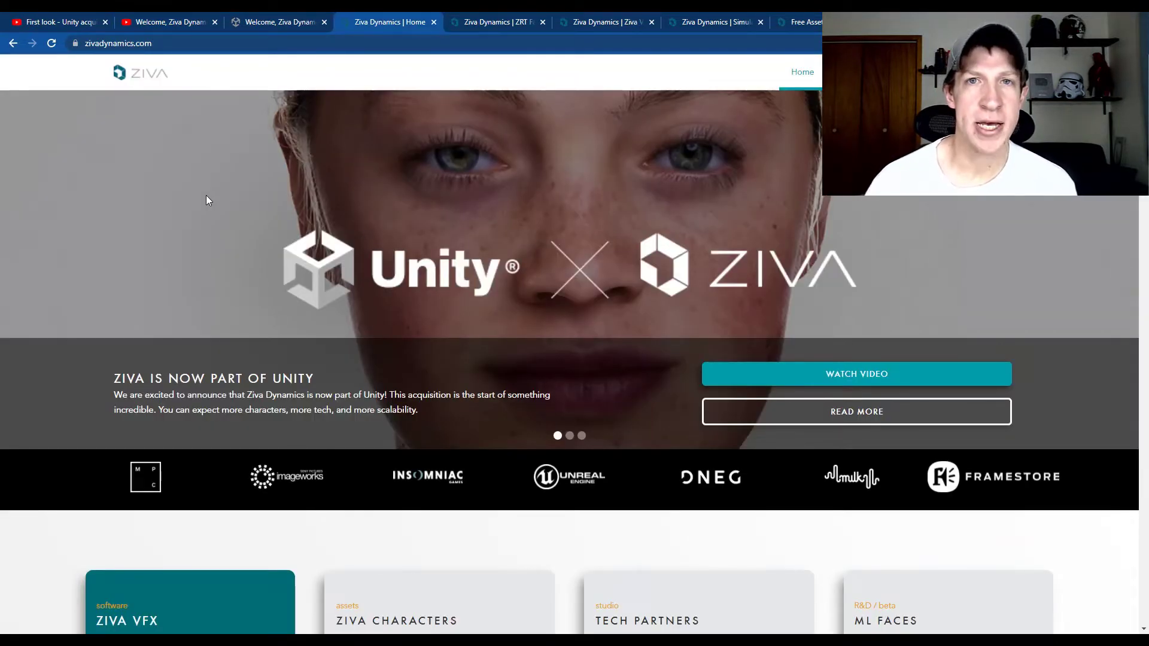
{"action": "mouse_move", "coordinate": [235, 203]}
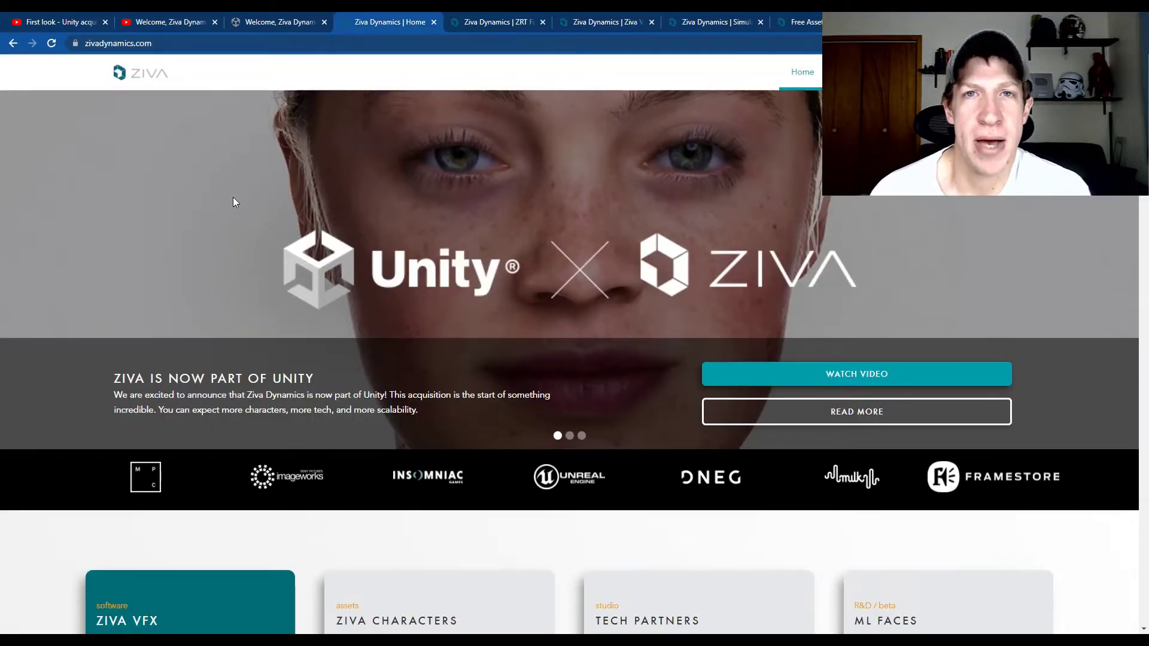
Scroll the Ziva home page through its games, film and technology-partner showcase sections
{"action": "scroll", "scroll_direction": "down", "scroll_amount": 3}
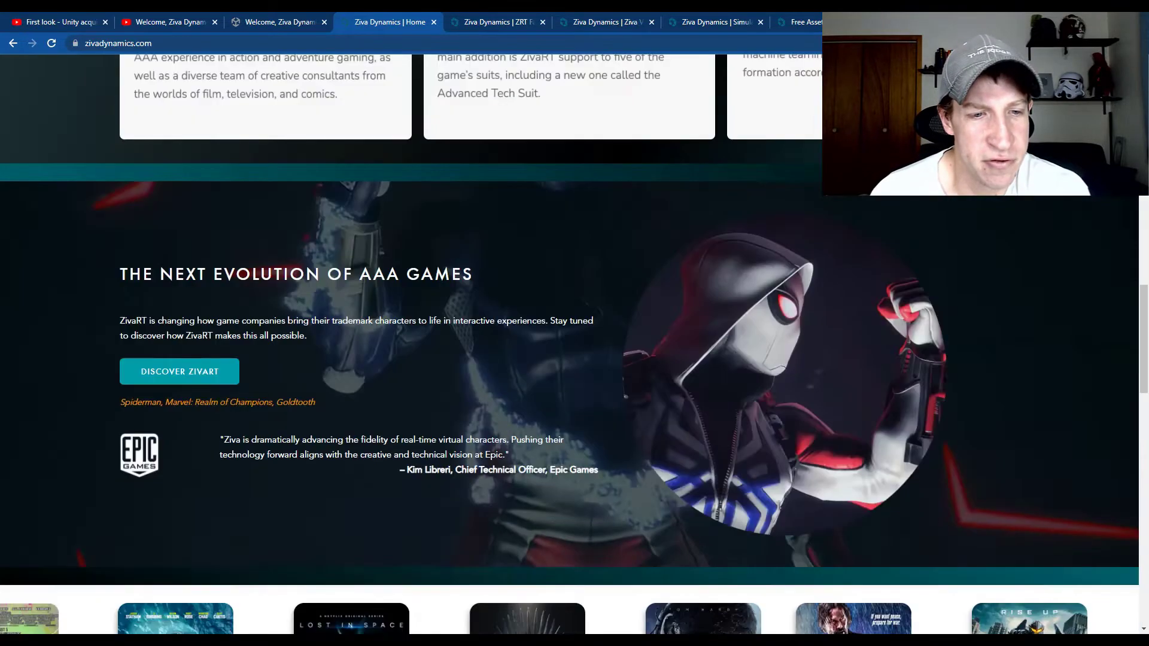
{"action": "scroll", "scroll_direction": "down", "scroll_amount": 3}
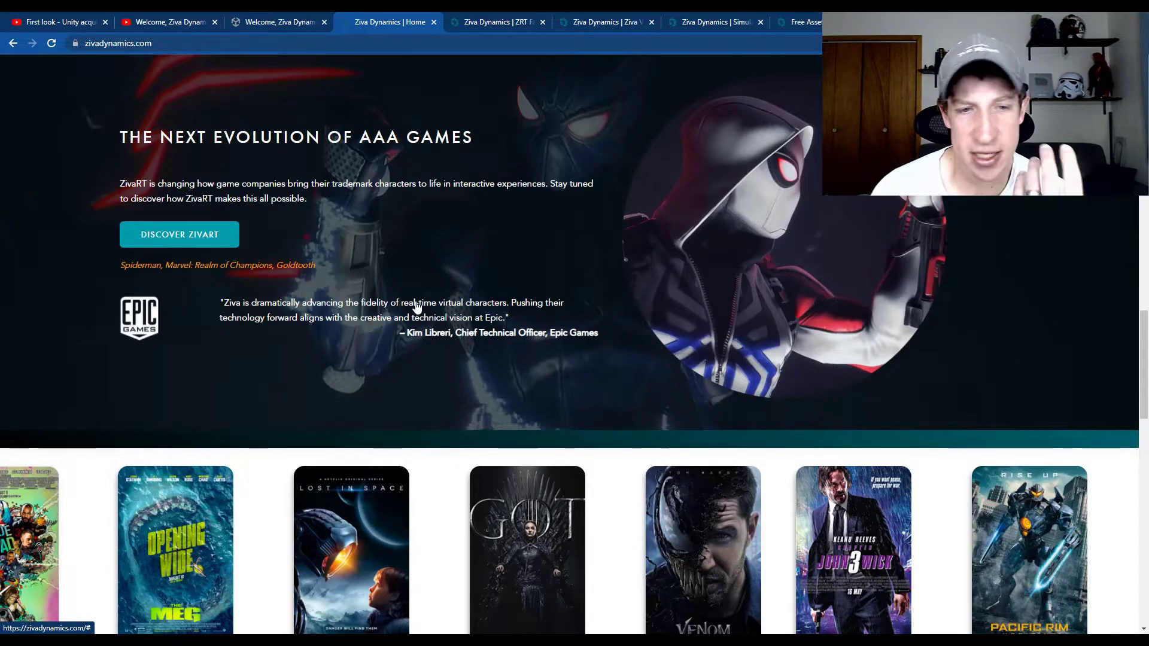
{"action": "scroll", "scroll_direction": "down", "scroll_amount": 3}
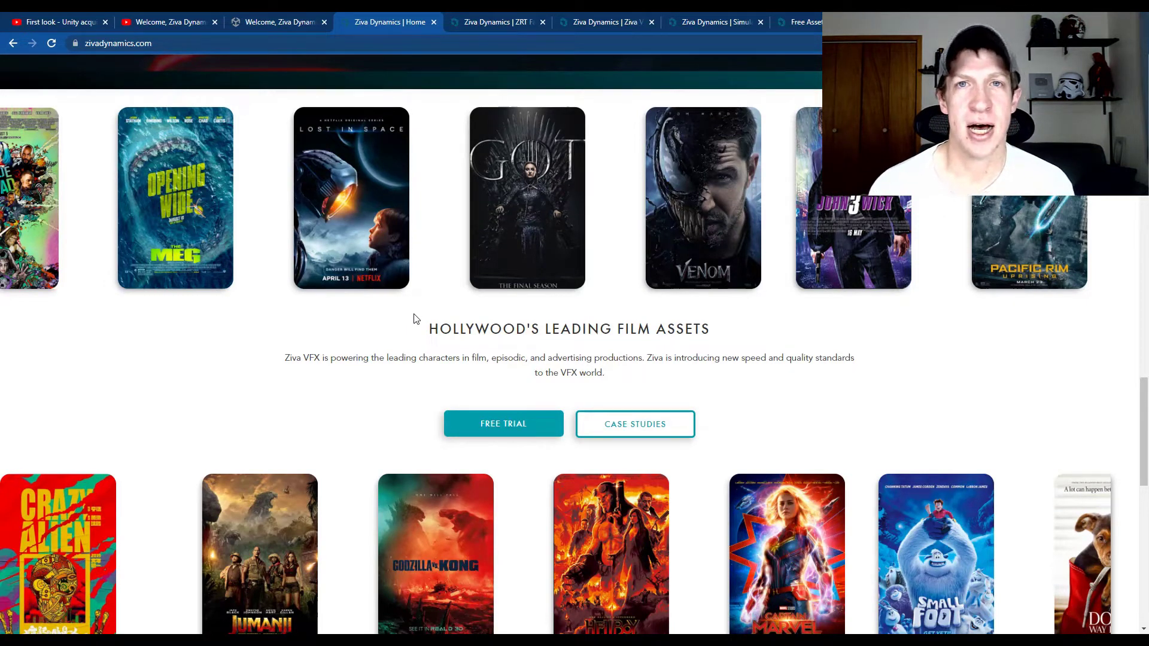
{"action": "mouse_move", "coordinate": [660, 201]}
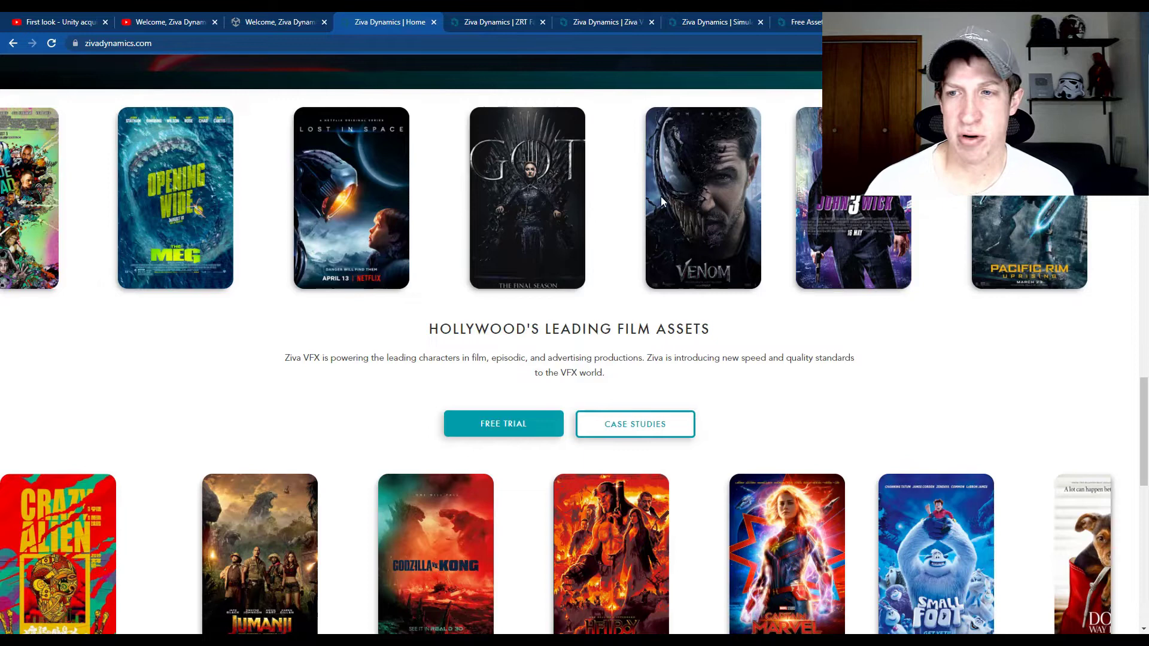
{"action": "scroll", "scroll_direction": "down", "scroll_amount": 3}
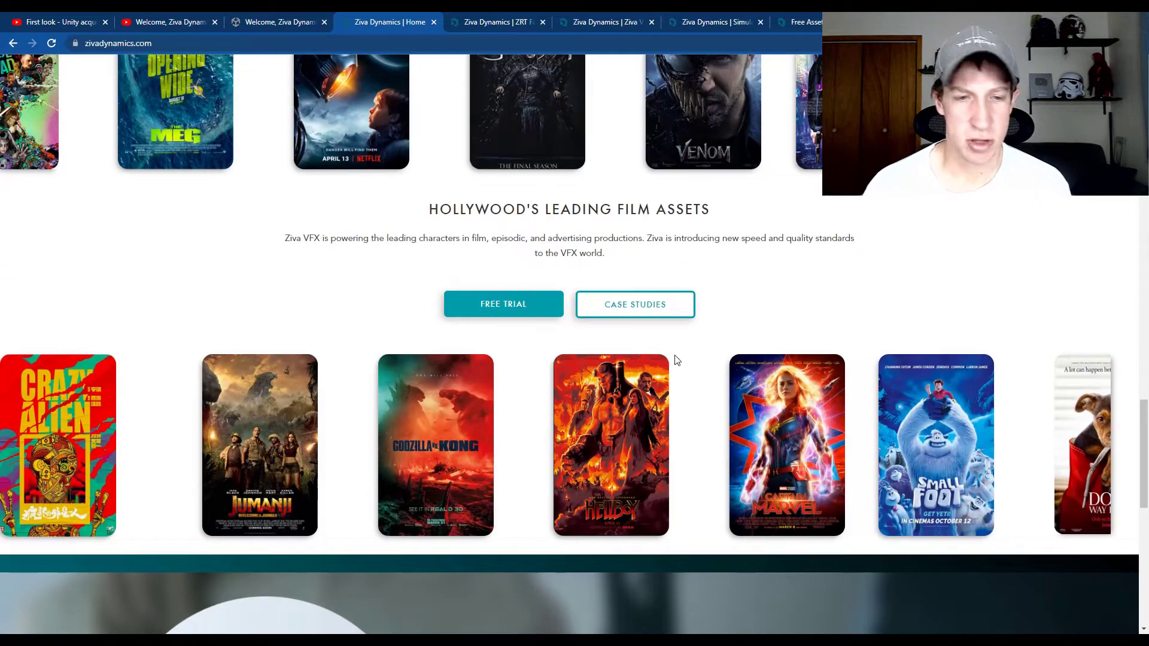
{"action": "mouse_move", "coordinate": [407, 368]}
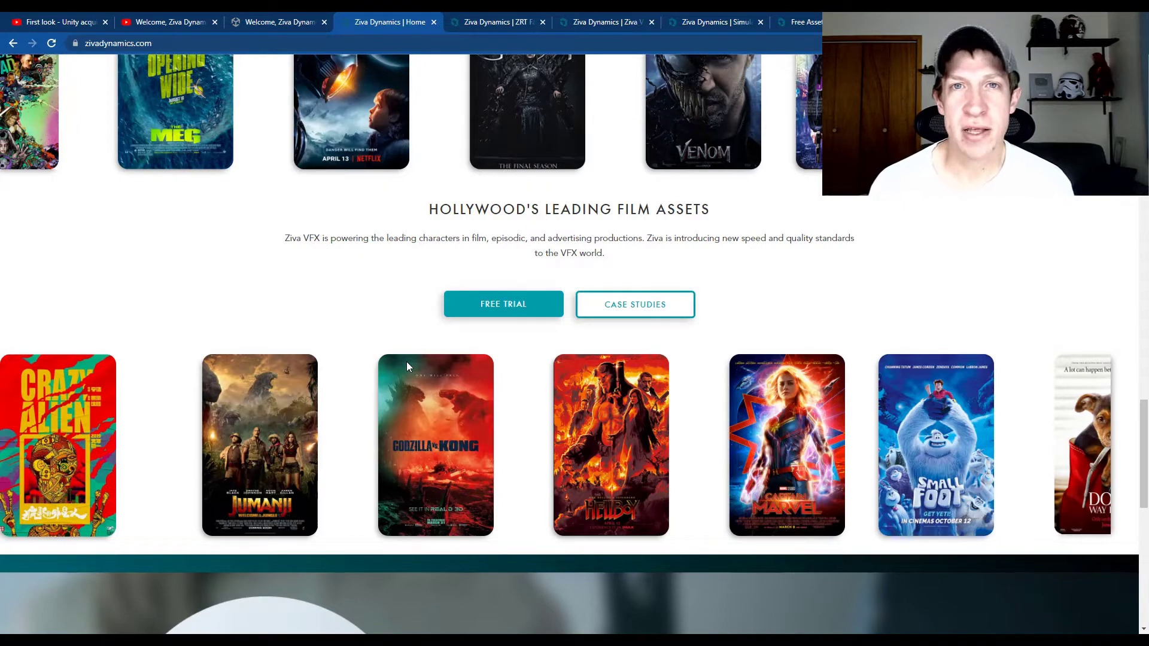
{"action": "mouse_move", "coordinate": [471, 273]}
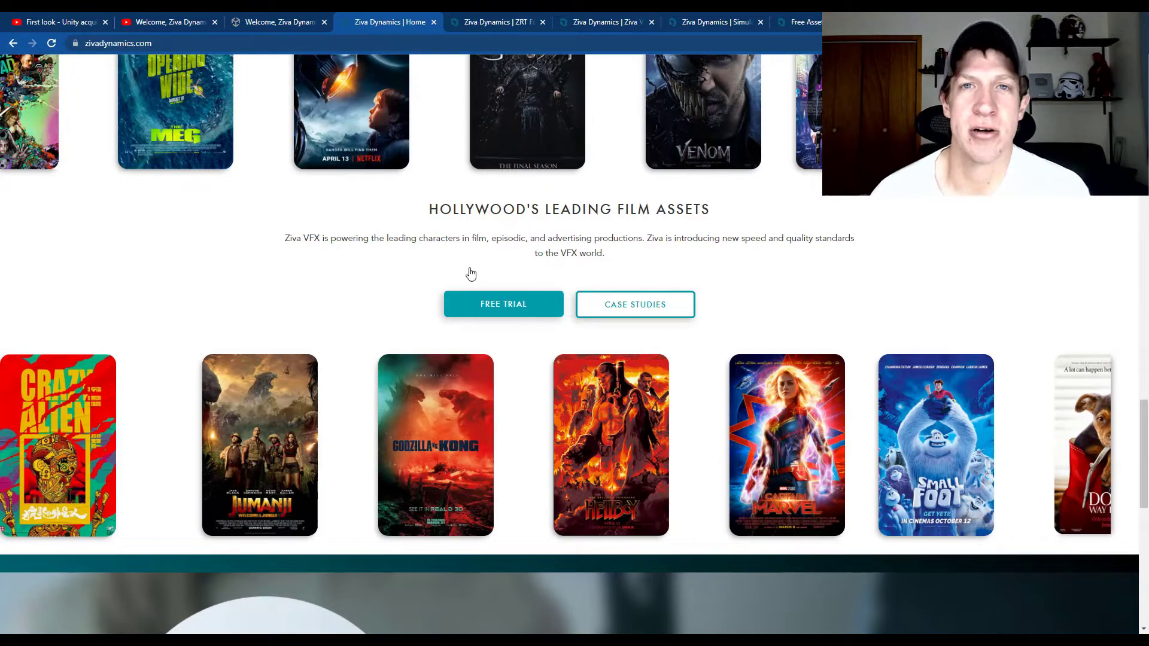
{"action": "scroll", "scroll_direction": "down", "scroll_amount": 3}
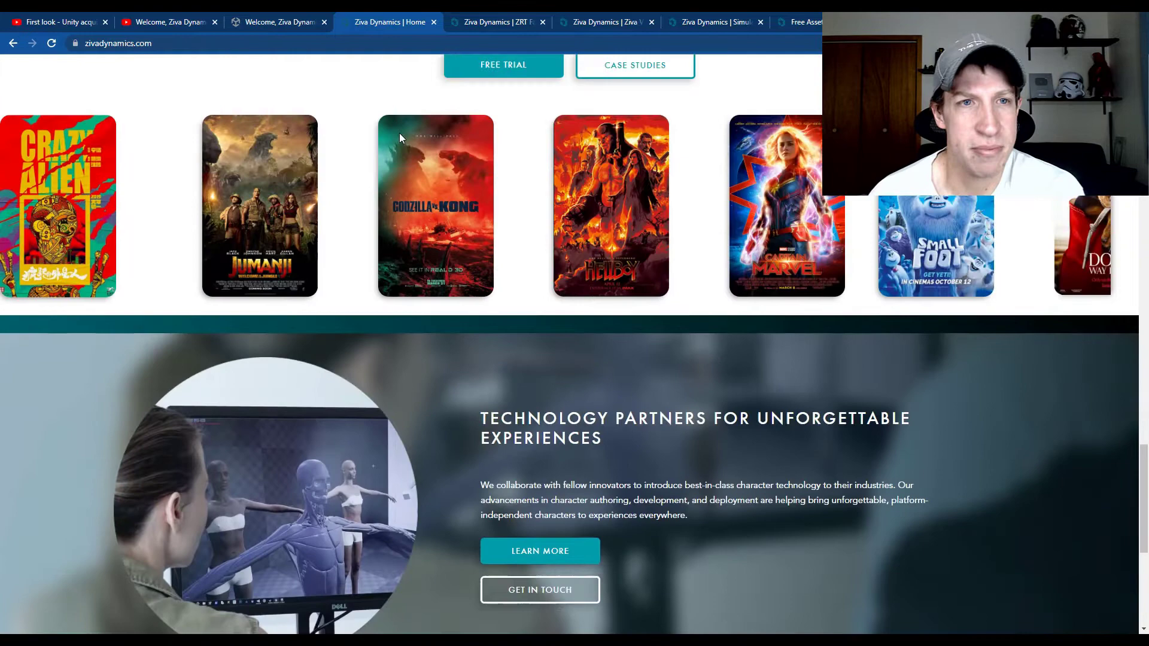
{"action": "scroll", "scroll_direction": "up", "scroll_amount": 3}
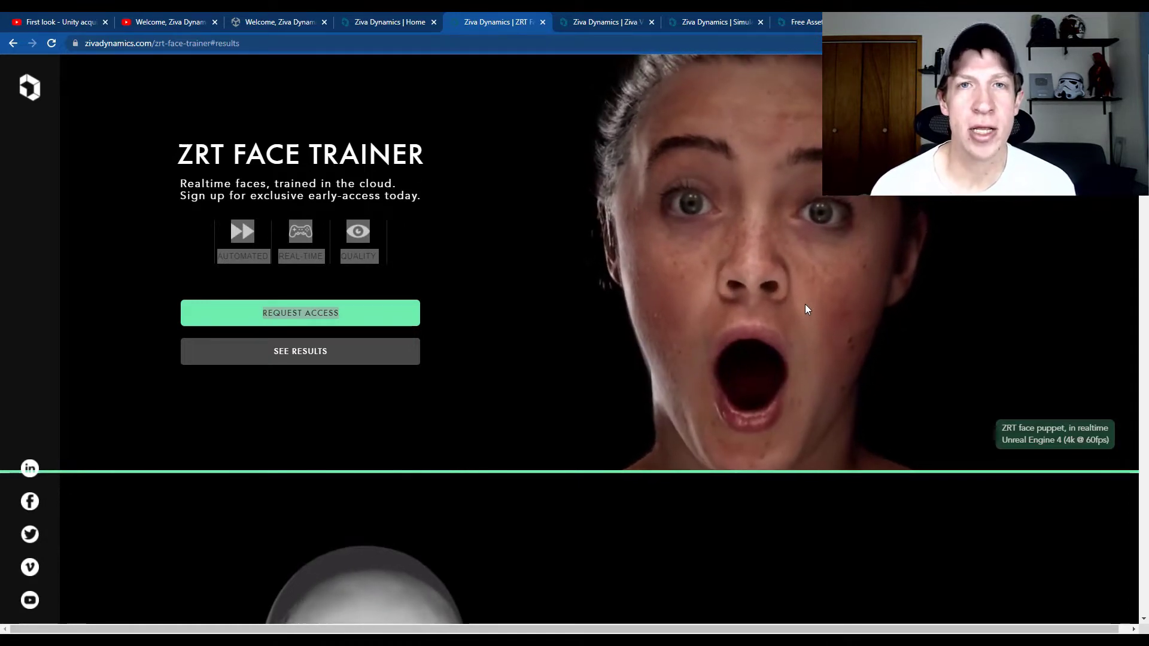
Reach the ZRT Face Trainer results grid and play the first head's result video
{"action": "scroll", "scroll_direction": "down", "scroll_amount": 3}
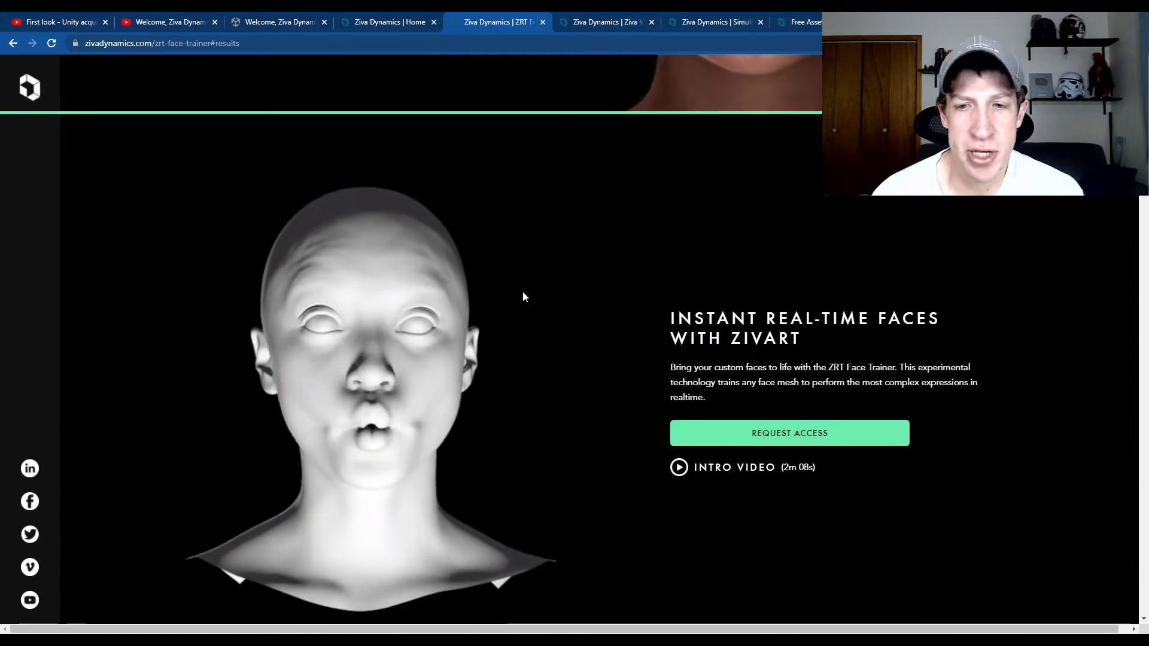
{"action": "scroll", "scroll_direction": "down", "scroll_amount": 3}
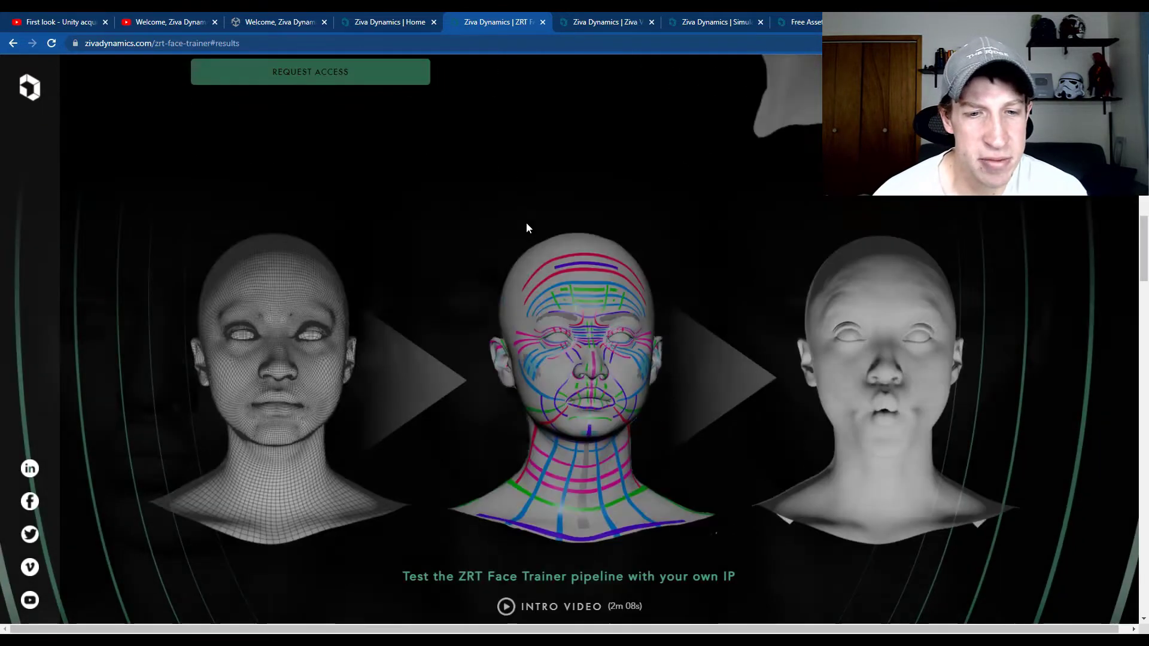
{"action": "scroll", "scroll_direction": "down", "scroll_amount": 3}
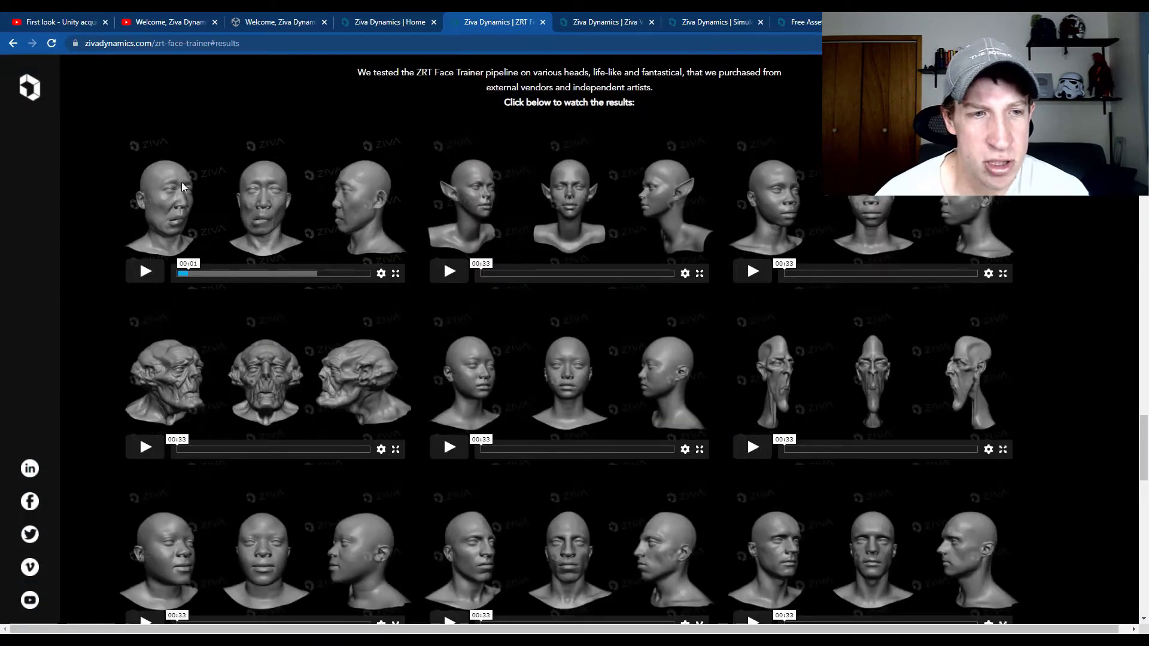
{"action": "left_click", "coordinate": [145, 272]}
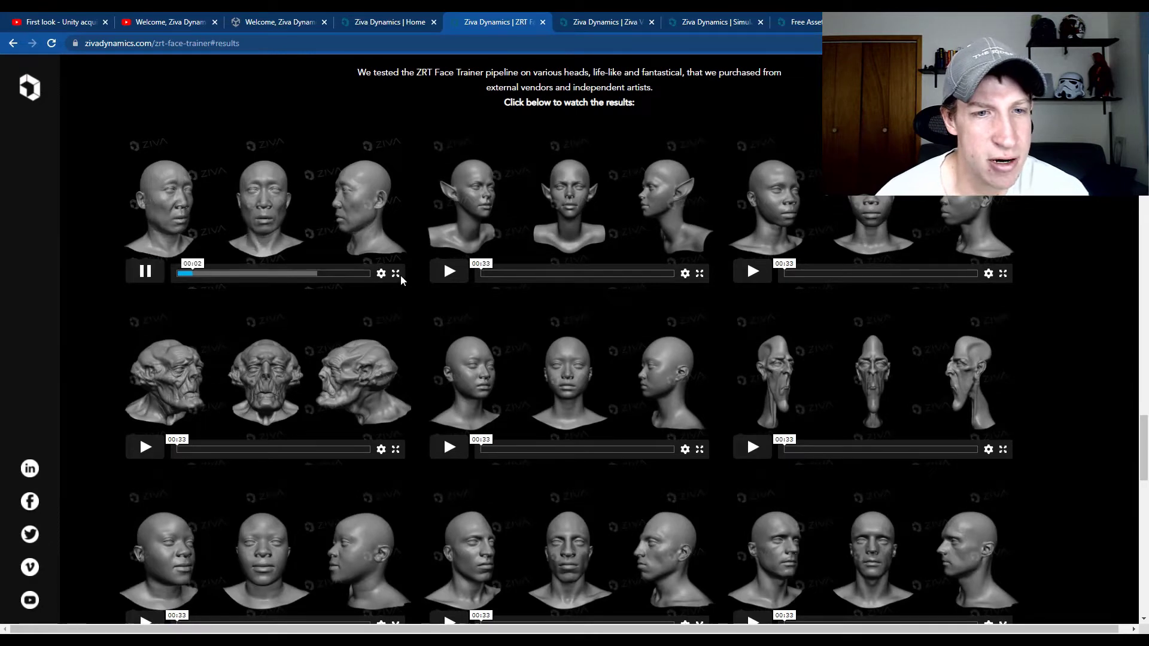
{"action": "left_click", "coordinate": [395, 273]}
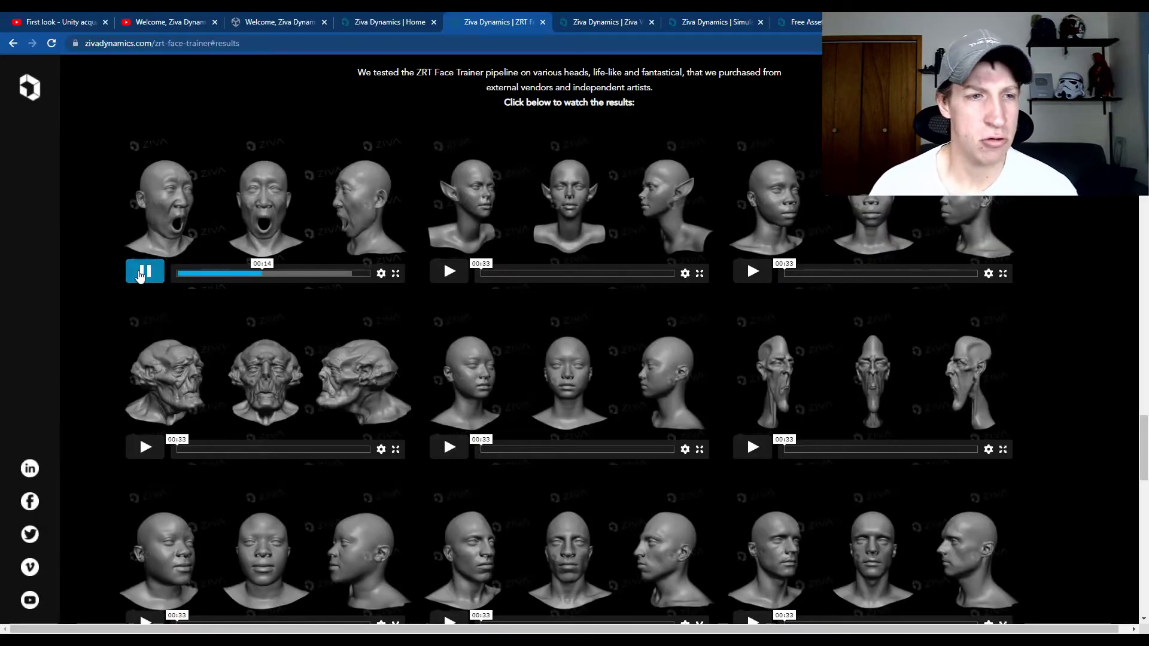
Move on to the Ziva VFX Studio product page
{"action": "scroll", "scroll_direction": "down", "scroll_amount": 3}
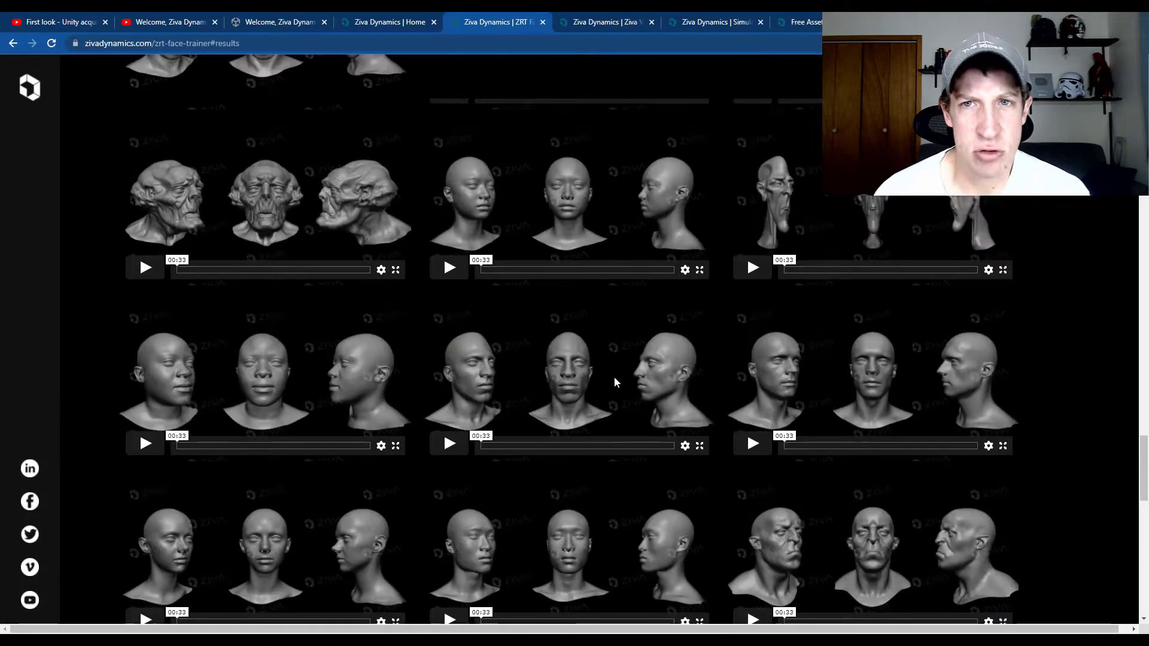
{"action": "left_click", "coordinate": [601, 22]}
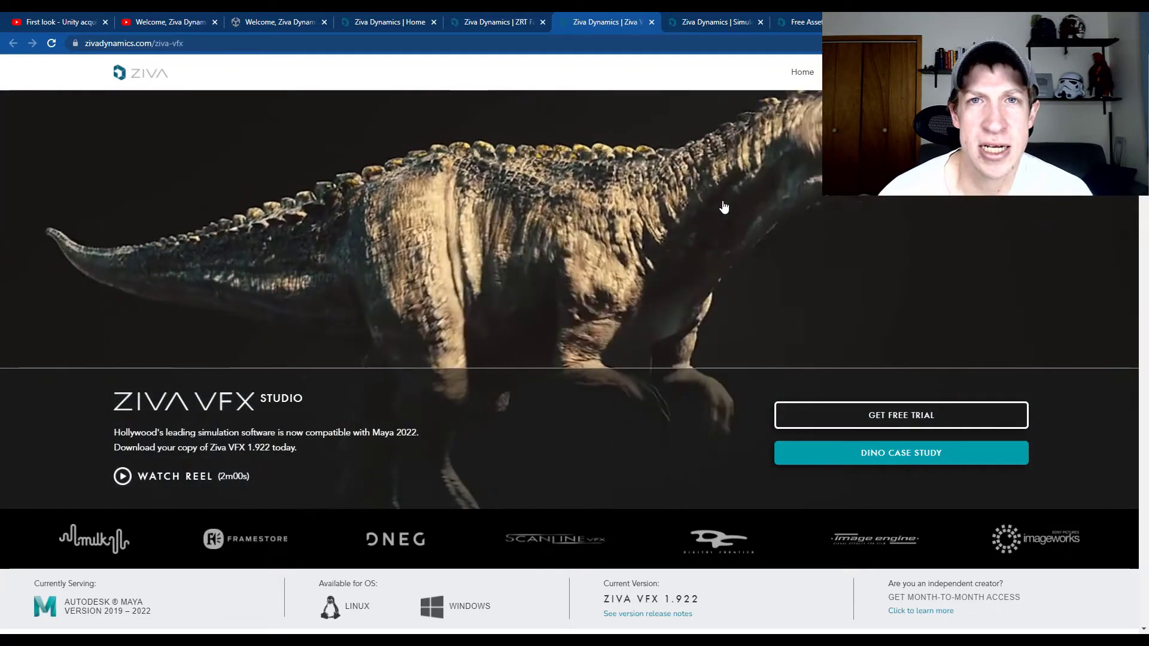
Scroll the Ziva VFX page to its license pricing: free evaluation, $50/month Indie, $1,800/year Studio
{"action": "scroll", "scroll_direction": "down", "scroll_amount": 3}
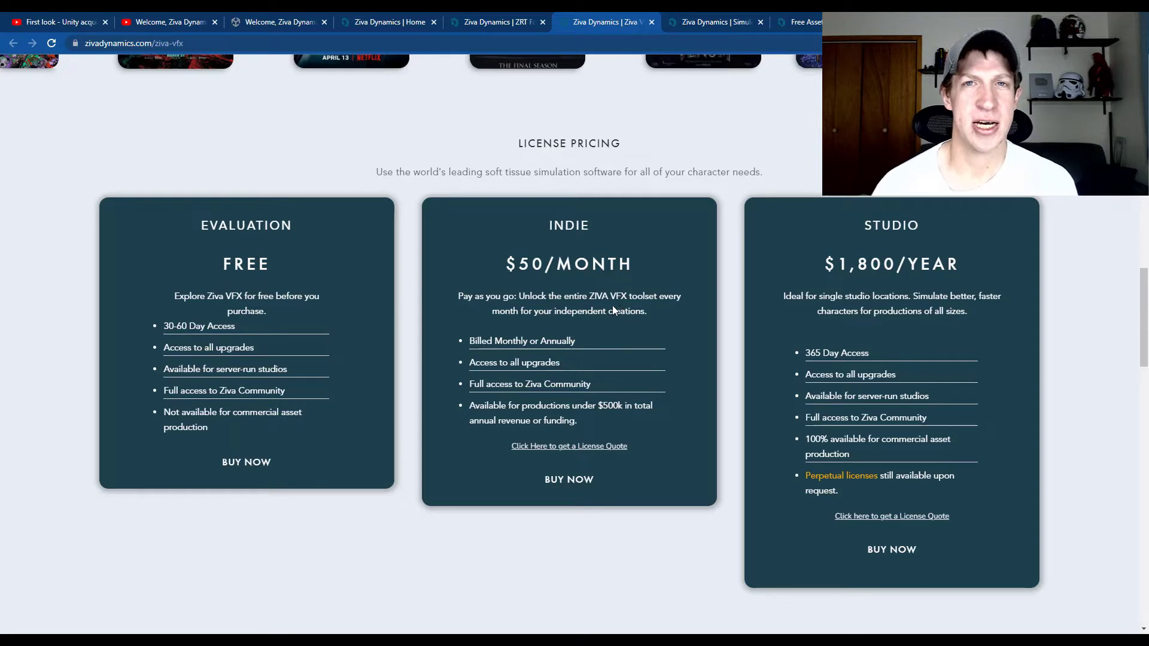
{"action": "mouse_move", "coordinate": [464, 315]}
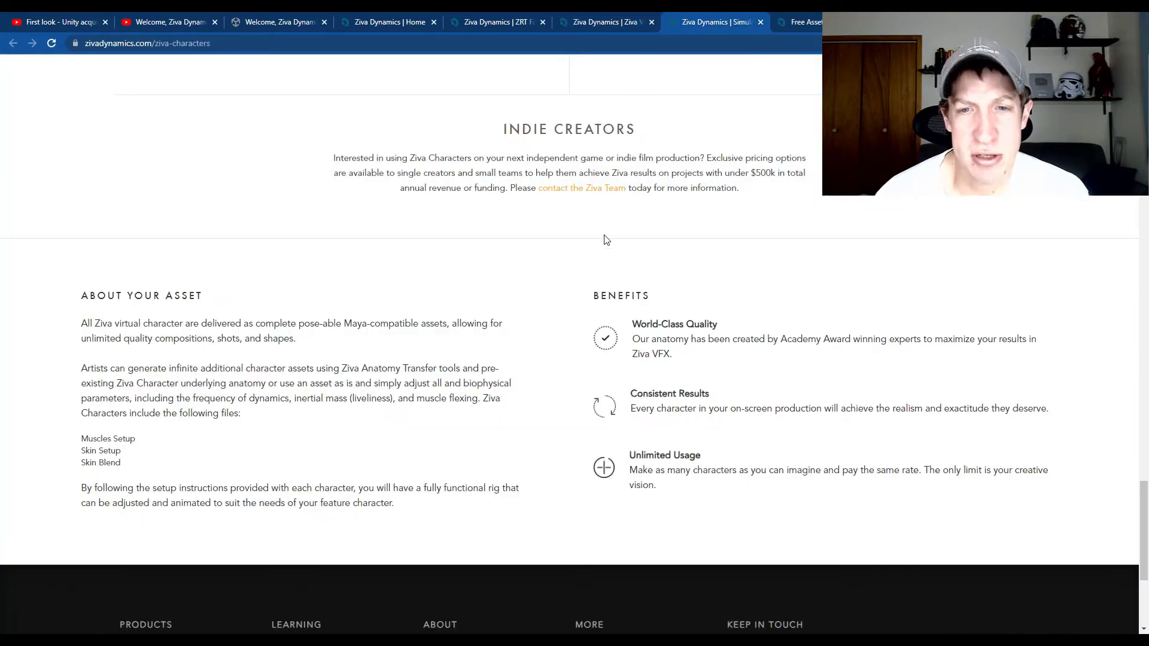
Browse the Ziva Characters rigs (Gala the Horse, Zeke the Lion, Max & Ada) and go to the Unity blog post
{"action": "scroll", "scroll_direction": "up", "scroll_amount": 3}
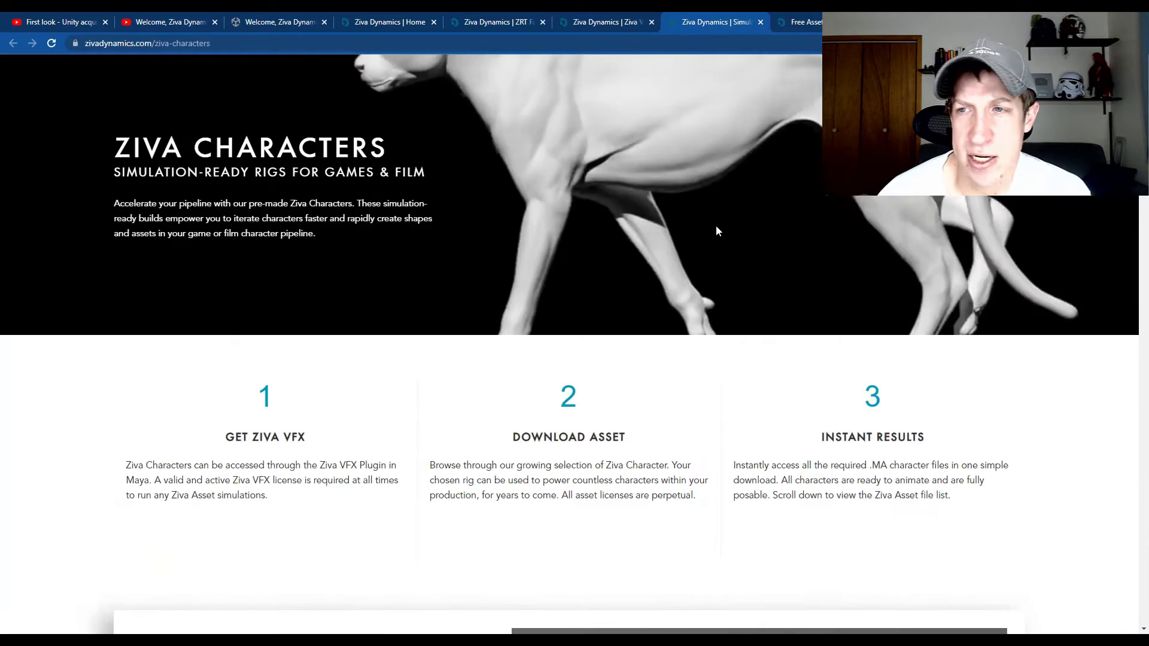
{"action": "scroll", "scroll_direction": "up", "scroll_amount": 3}
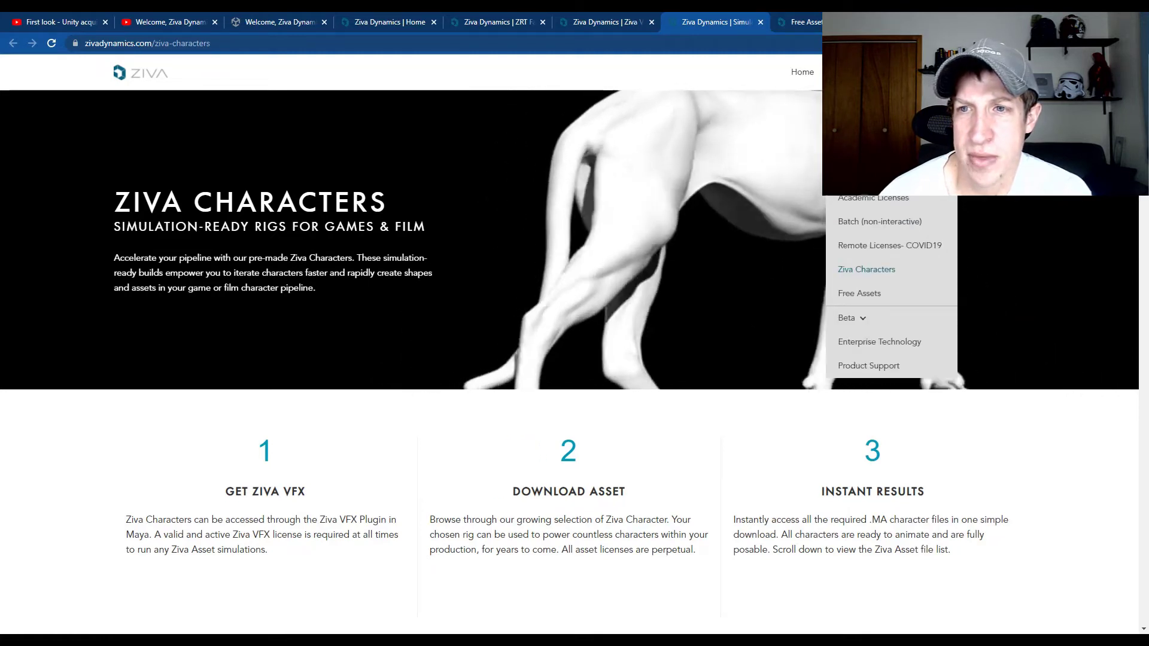
{"action": "mouse_move", "coordinate": [859, 293]}
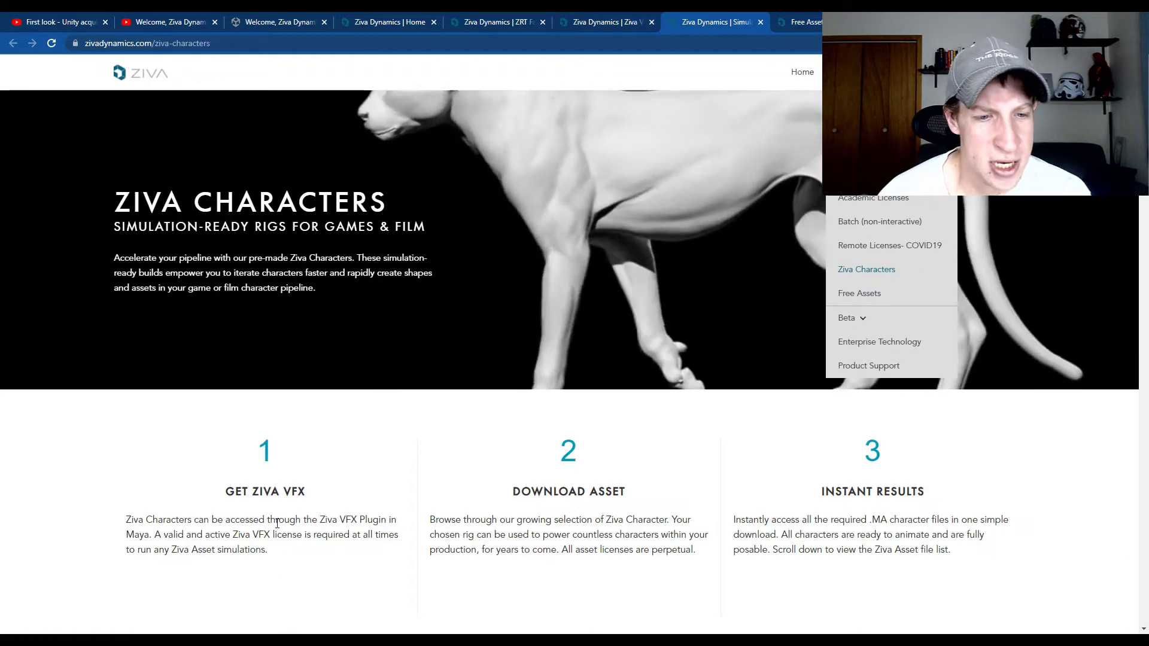
{"action": "scroll", "scroll_direction": "down", "scroll_amount": 3}
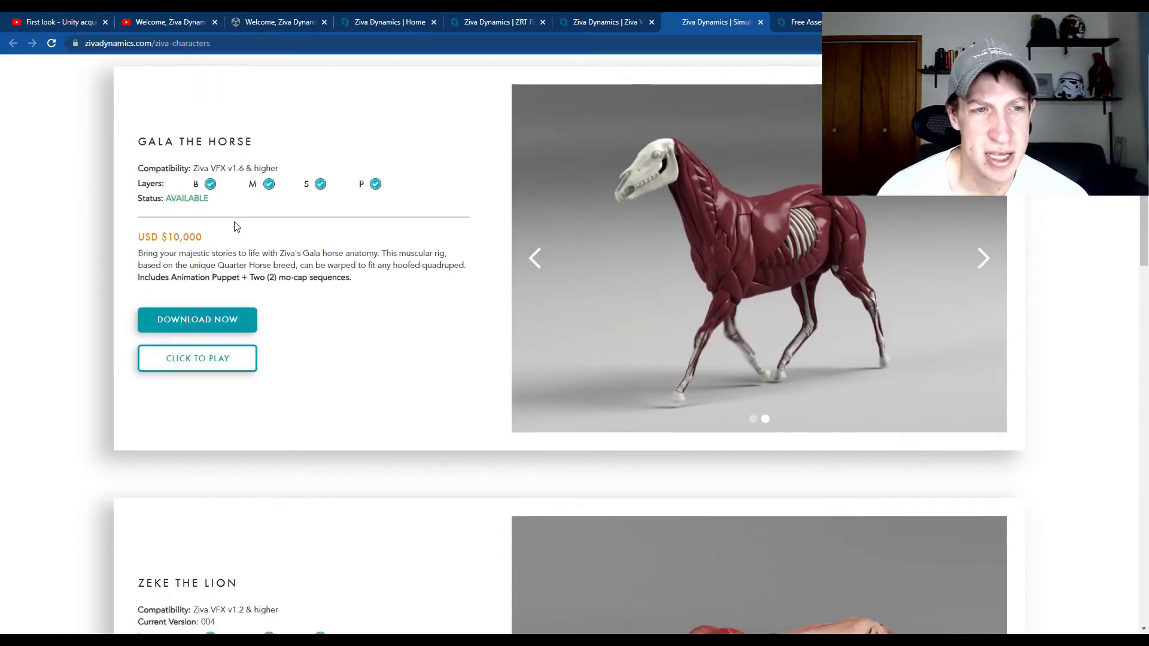
{"action": "mouse_move", "coordinate": [396, 278]}
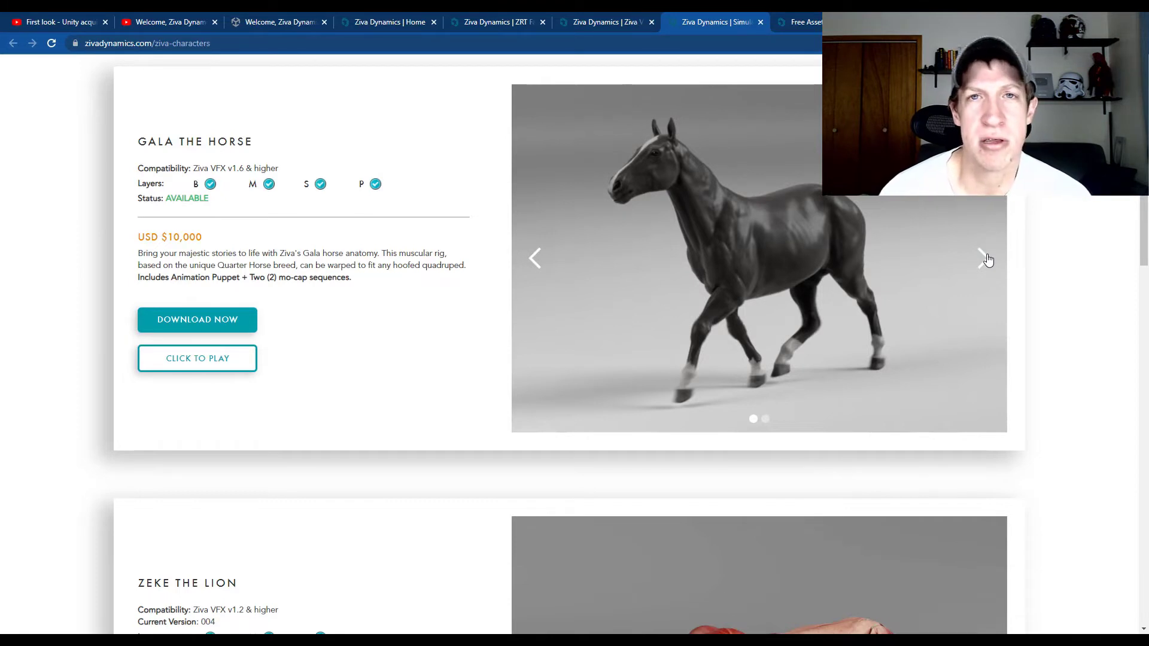
{"action": "mouse_move", "coordinate": [966, 260]}
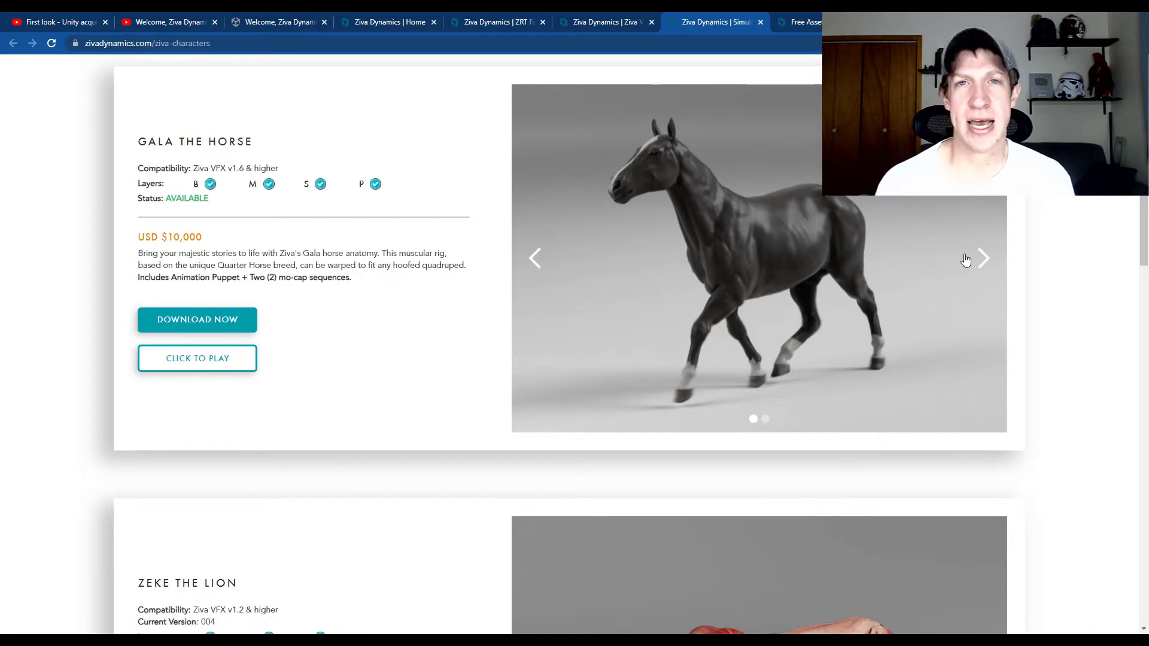
{"action": "mouse_move", "coordinate": [442, 237]}
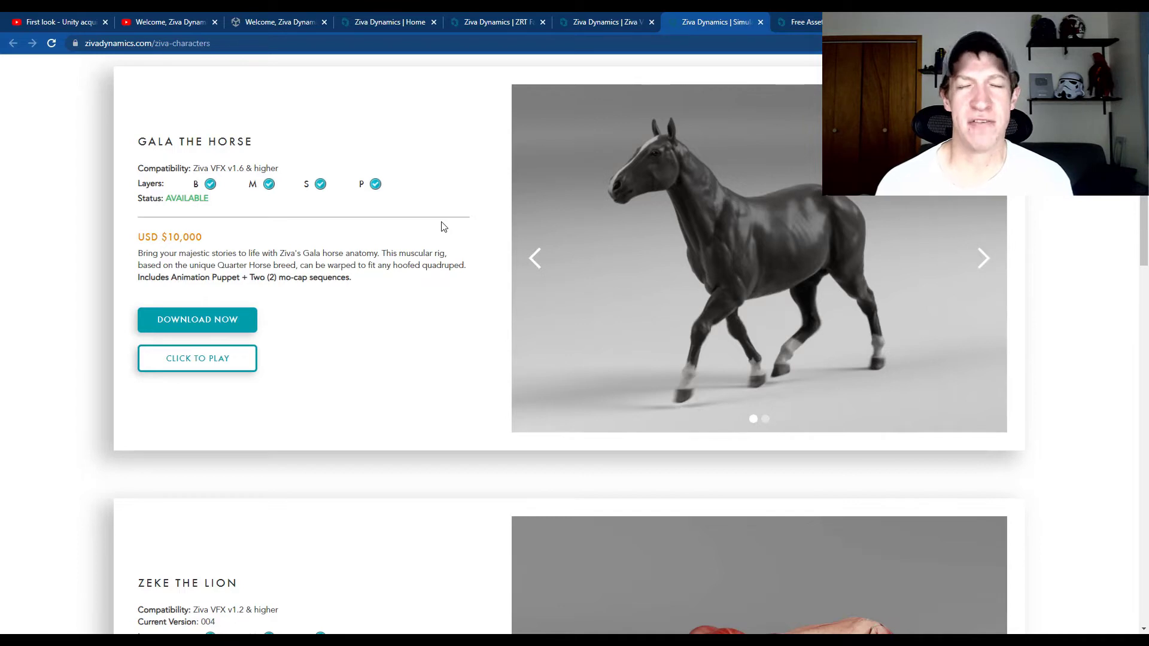
{"action": "scroll", "scroll_direction": "down", "scroll_amount": 3}
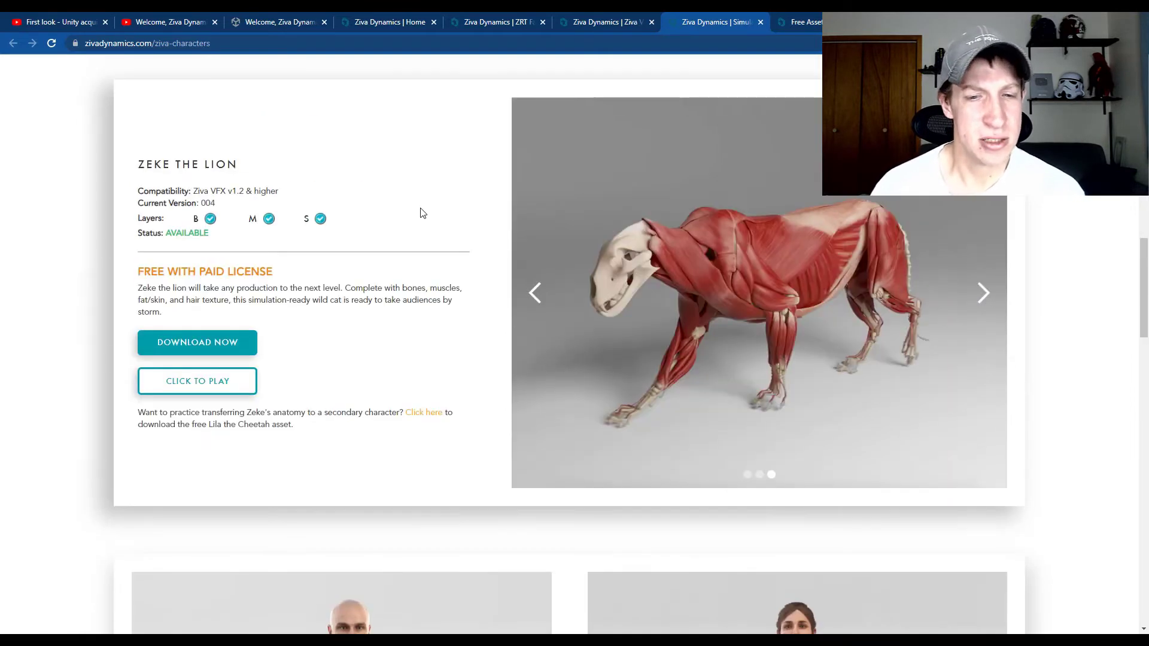
{"action": "mouse_move", "coordinate": [810, 291]}
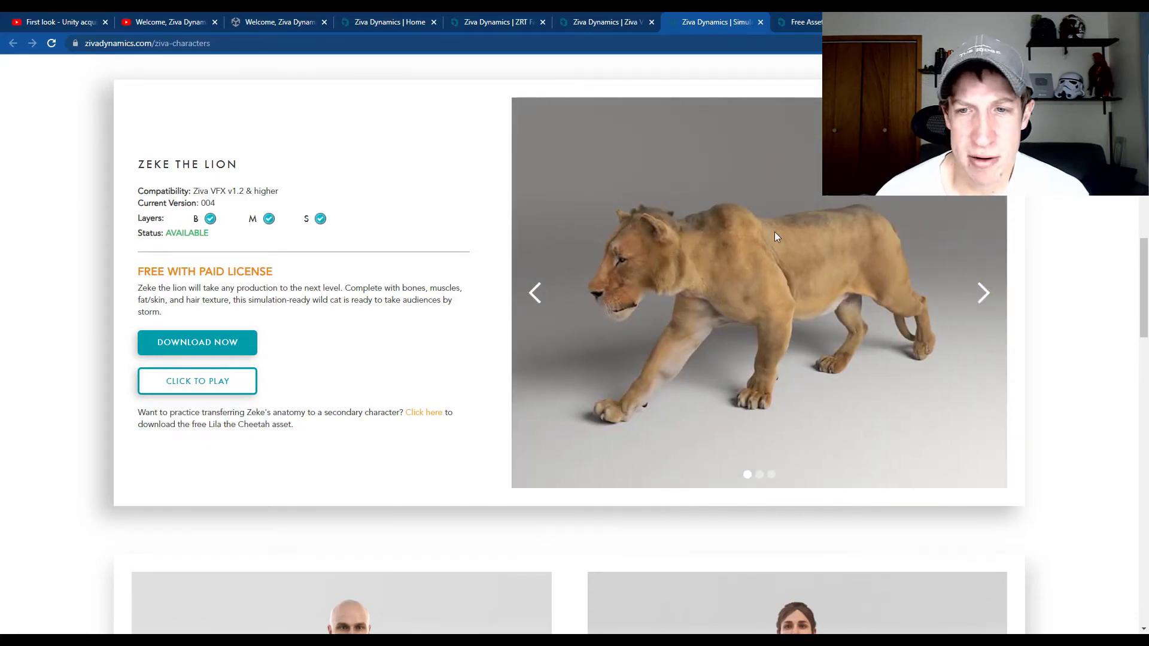
{"action": "scroll", "scroll_direction": "down", "scroll_amount": 3}
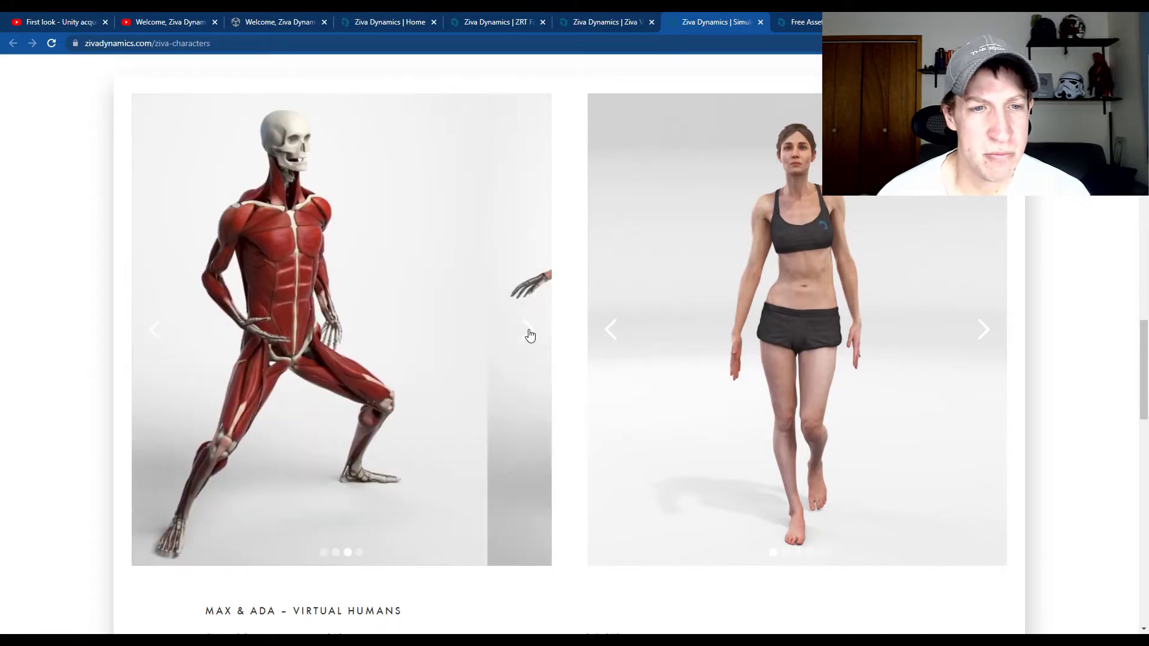
{"action": "scroll", "scroll_direction": "down", "scroll_amount": 3}
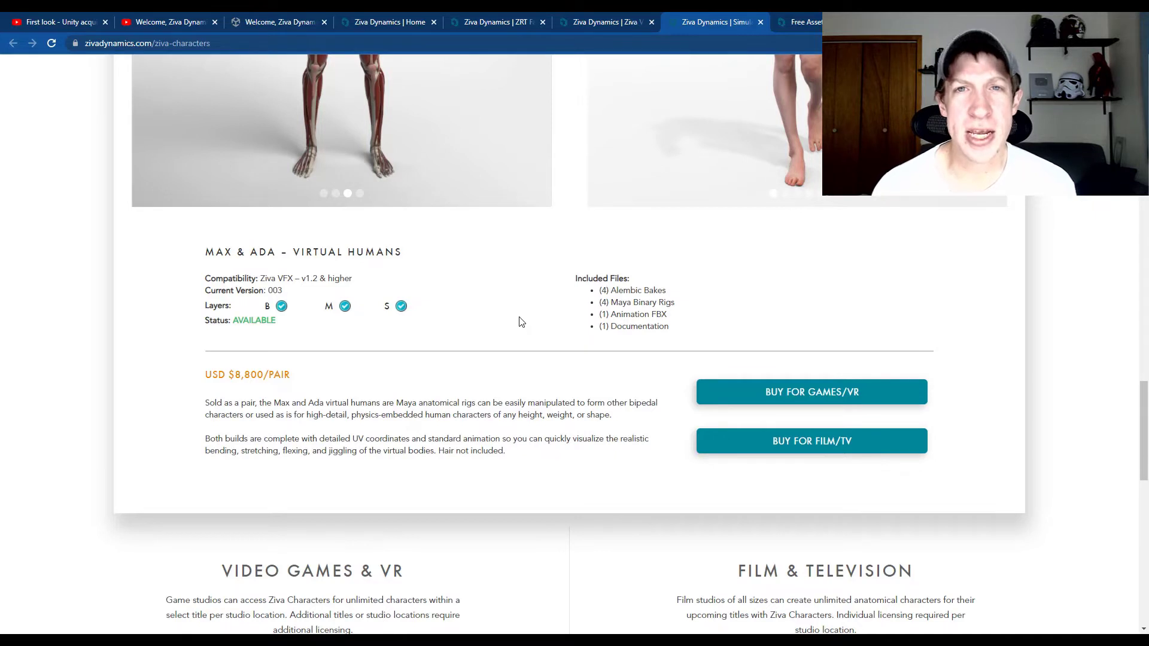
{"action": "left_click", "coordinate": [279, 22]}
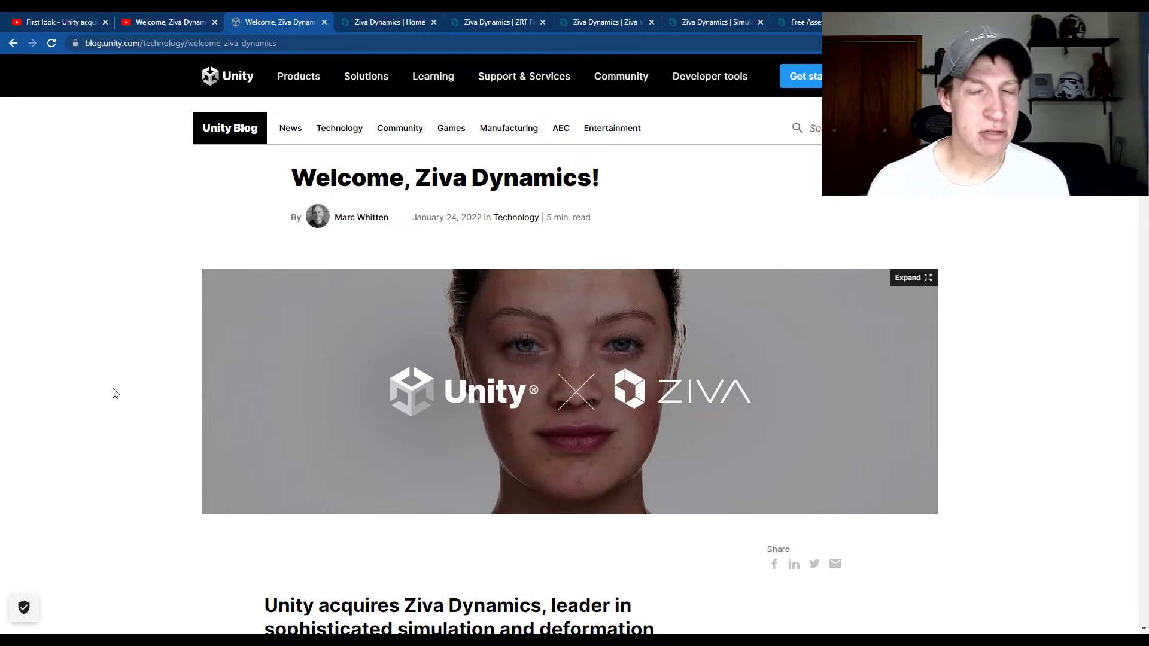
Scroll the 'Welcome, Ziva Dynamics!' post into its acquisition announcement and 'Ziva Speaks For Itself' section
{"action": "scroll", "scroll_direction": "down", "scroll_amount": 3}
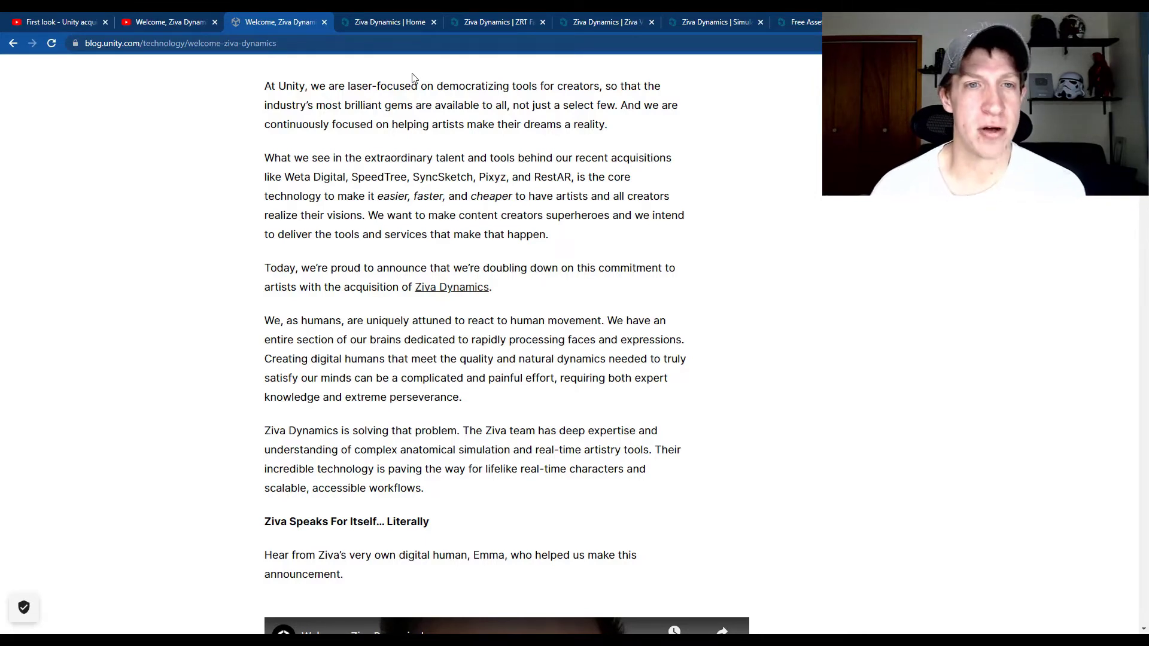
{"action": "mouse_move", "coordinate": [585, 172]}
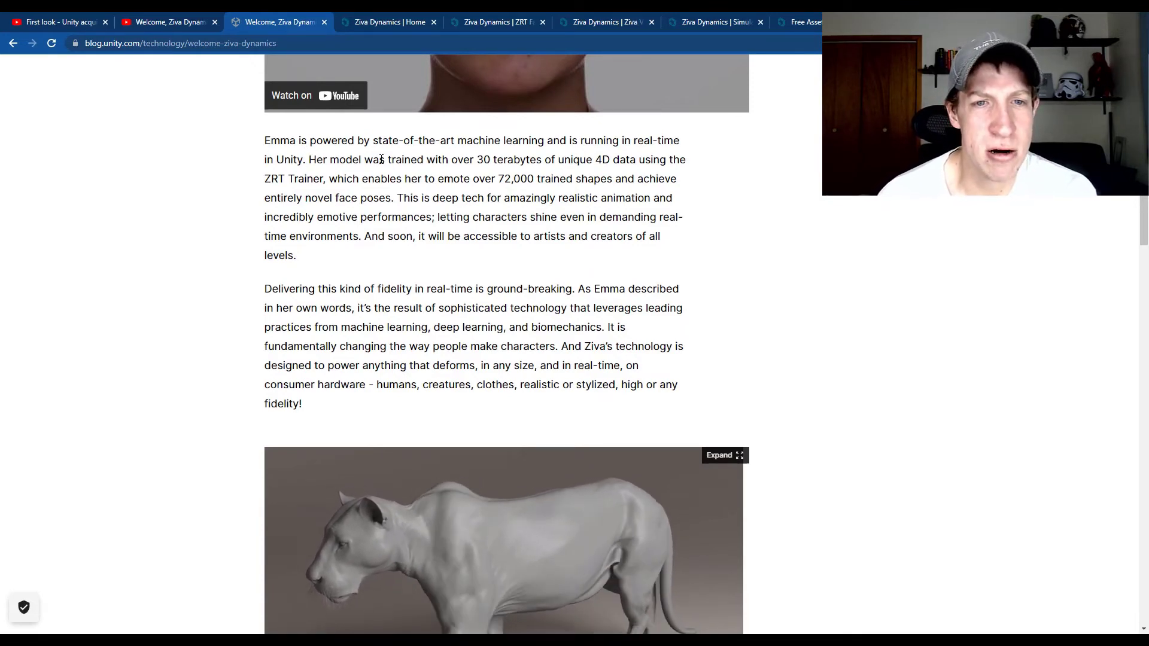
{"action": "mouse_move", "coordinate": [348, 175]}
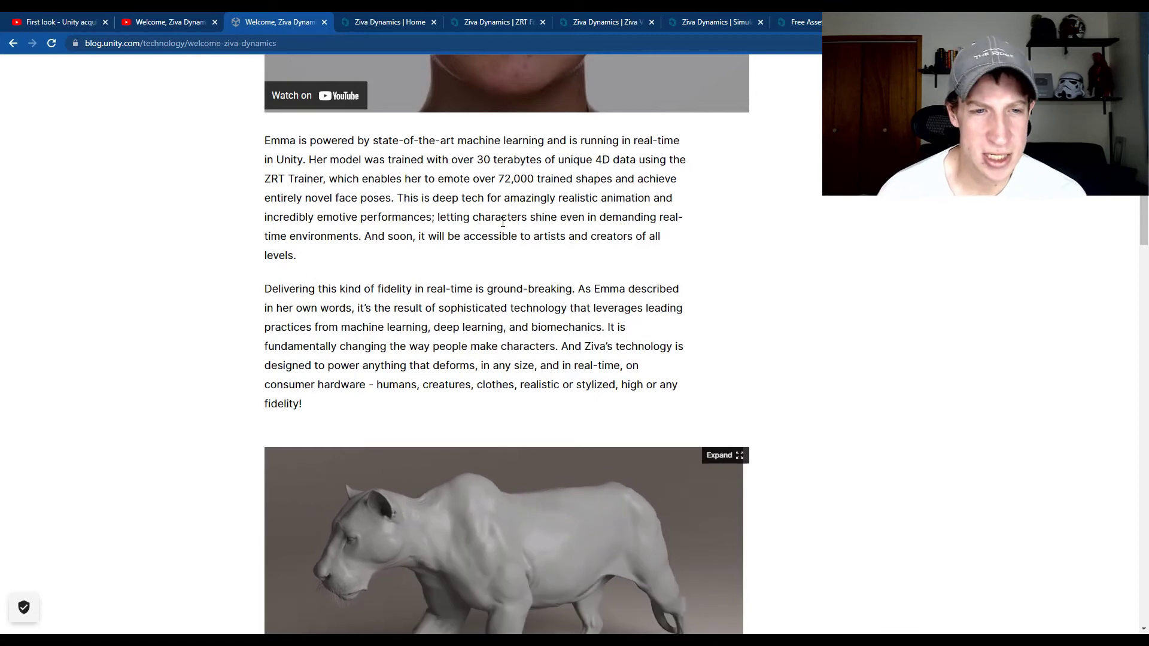
Scroll the blog post down to the 'Bringing the Magic of Ziva to Unity' section
{"action": "scroll", "scroll_direction": "down", "scroll_amount": 3}
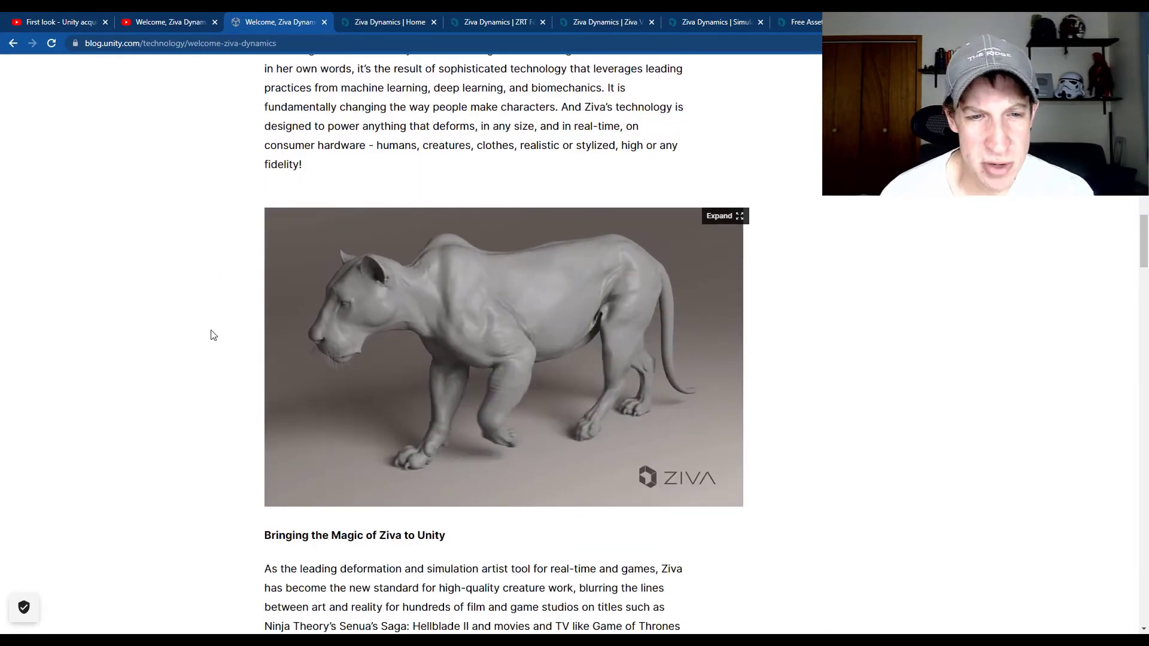
{"action": "scroll", "scroll_direction": "down", "scroll_amount": 3}
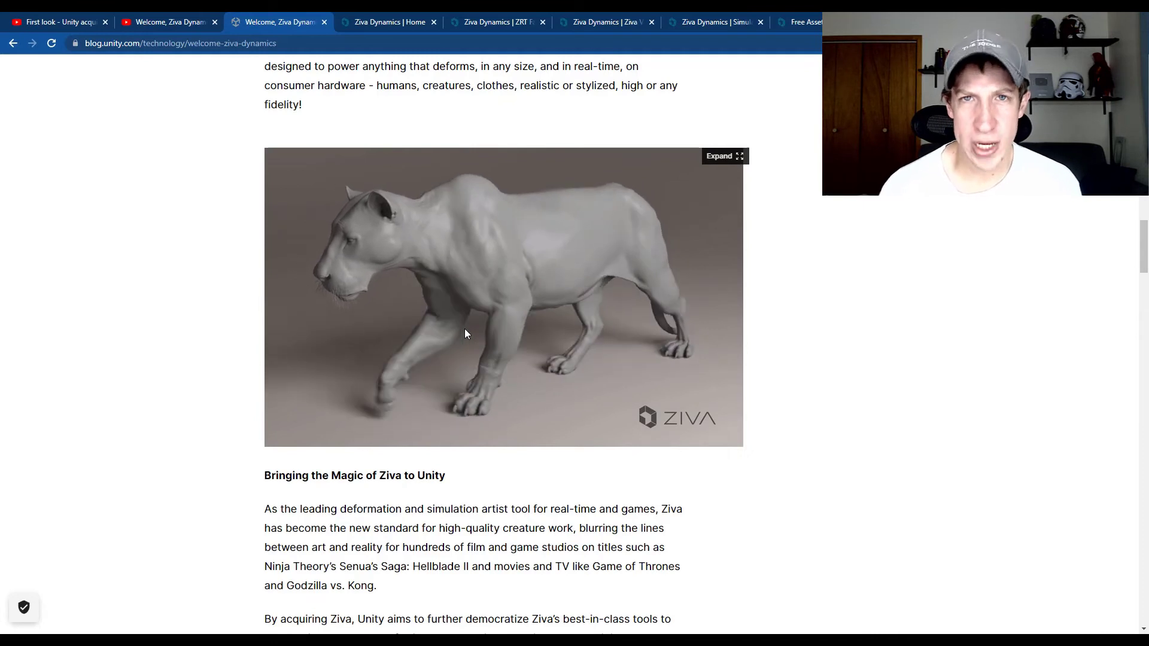
{"action": "scroll", "scroll_direction": "down", "scroll_amount": 3}
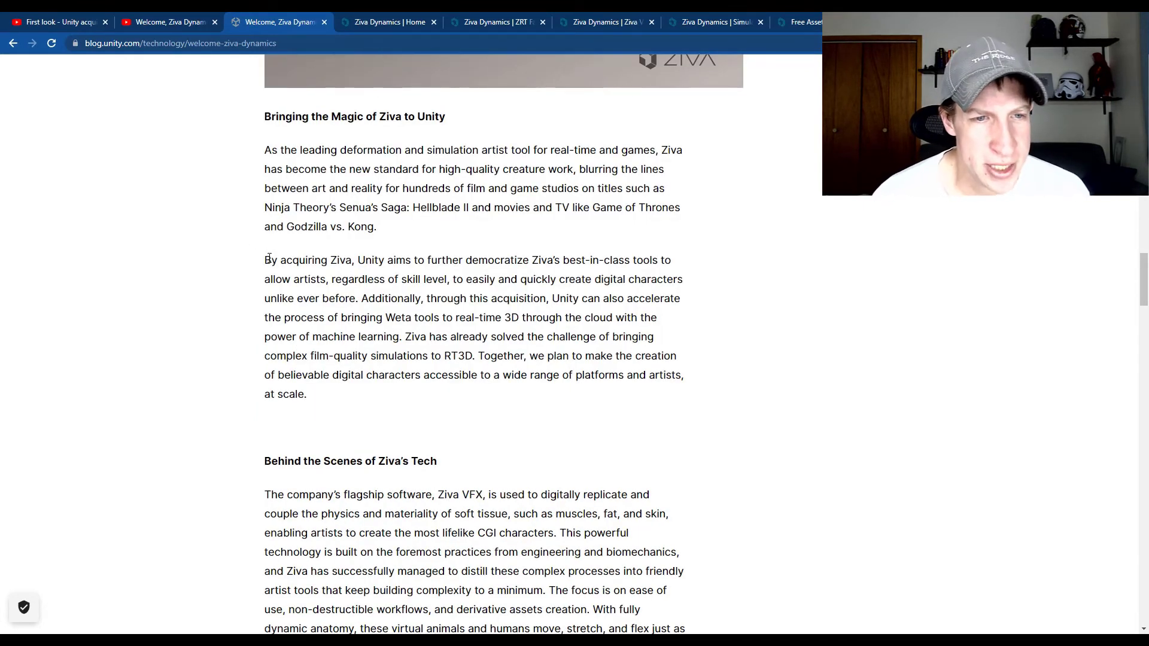
Highlight the 'Additionally, through this acquisition…' sentence about bringing Weta tools to real-time 3D
{"action": "left_click_drag", "start_coordinate": [263, 260], "coordinate": [364, 259]}
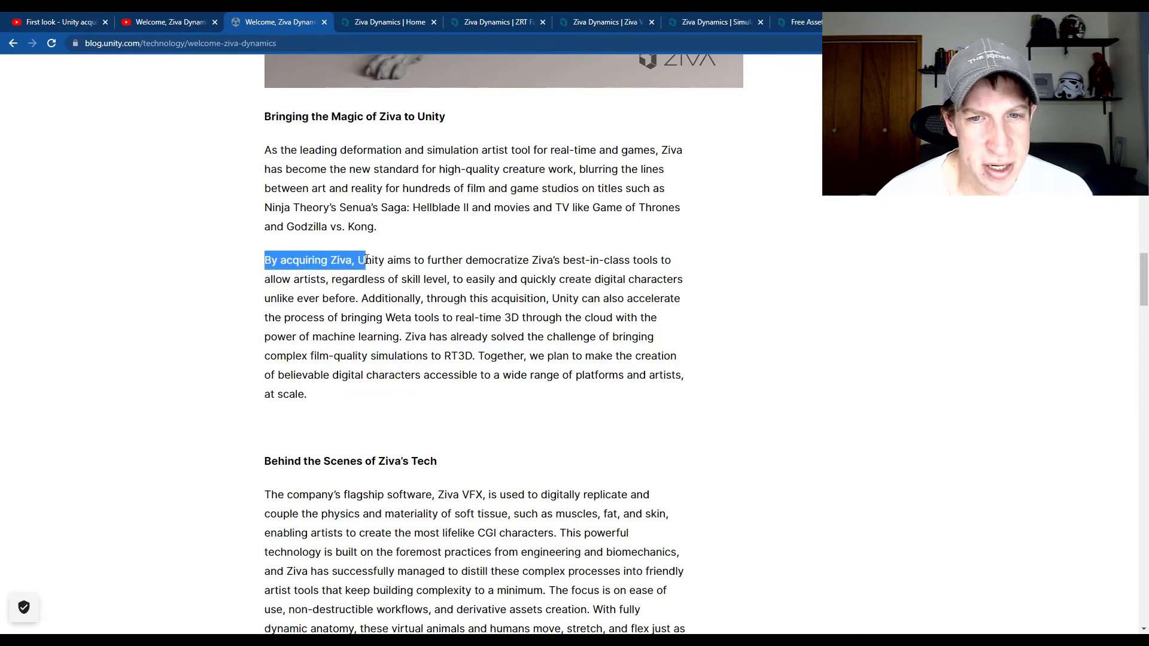
{"action": "mouse_move", "coordinate": [456, 279]}
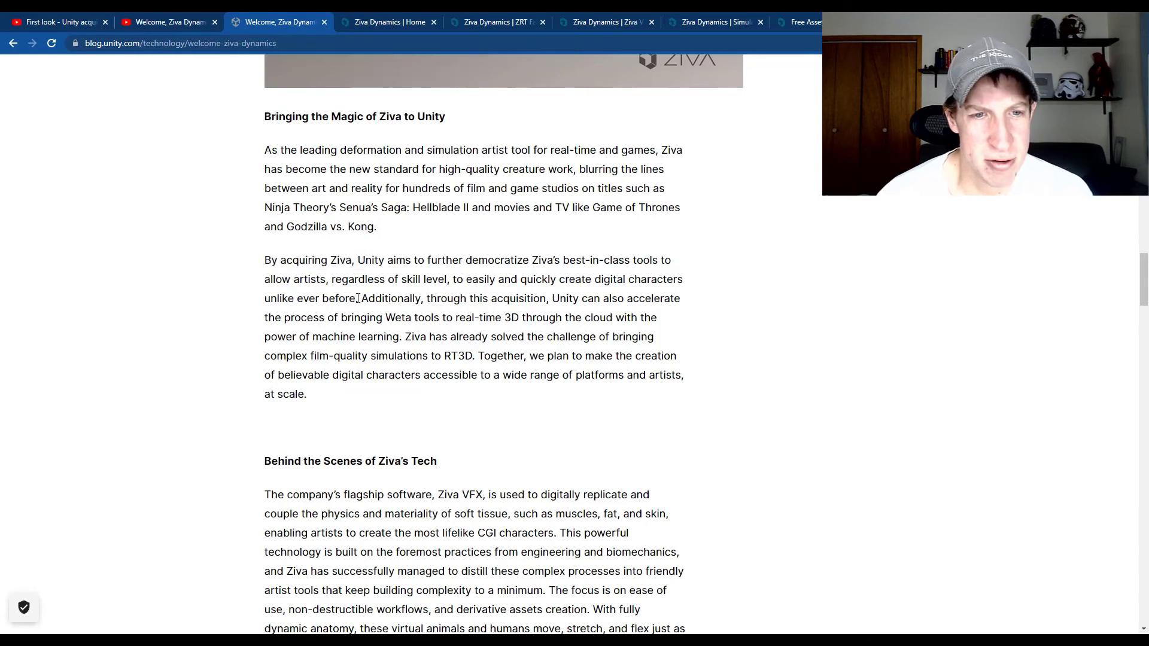
{"action": "left_click_drag", "start_coordinate": [360, 298], "coordinate": [441, 318]}
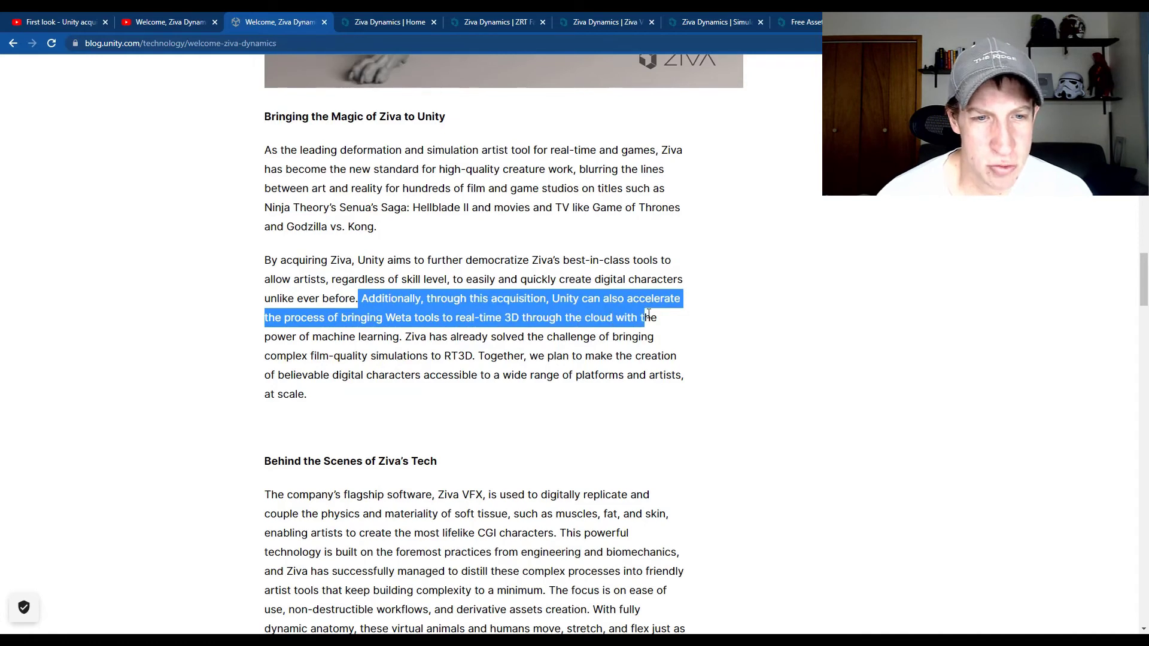
{"action": "left_click_drag", "start_coordinate": [648, 317], "coordinate": [402, 336]}
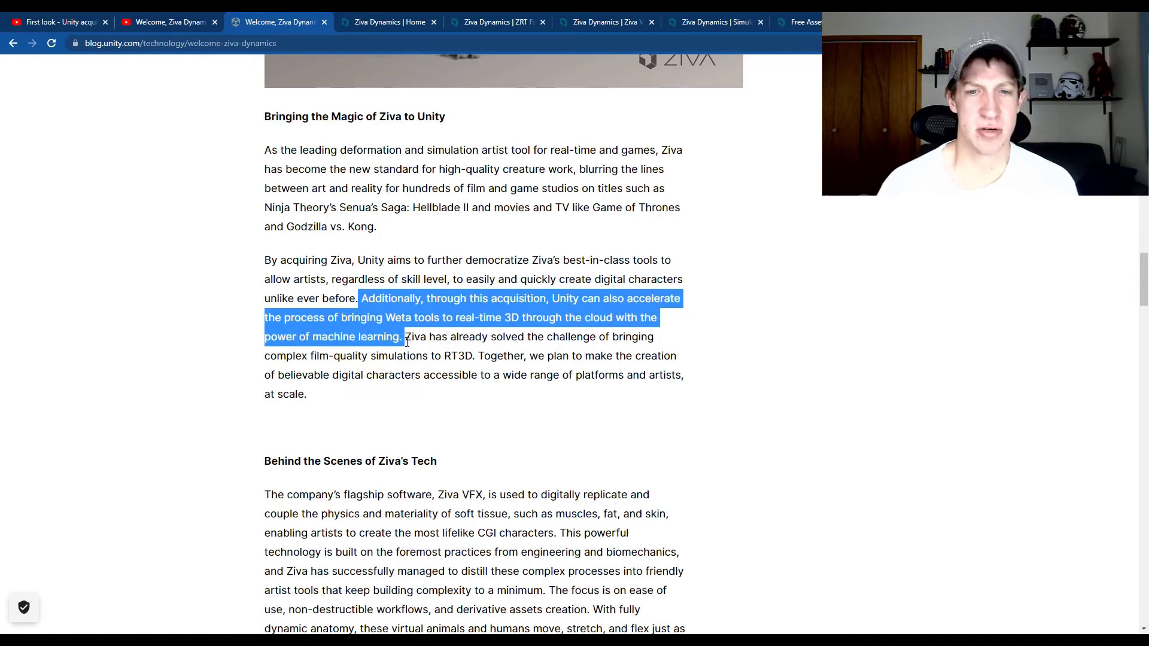